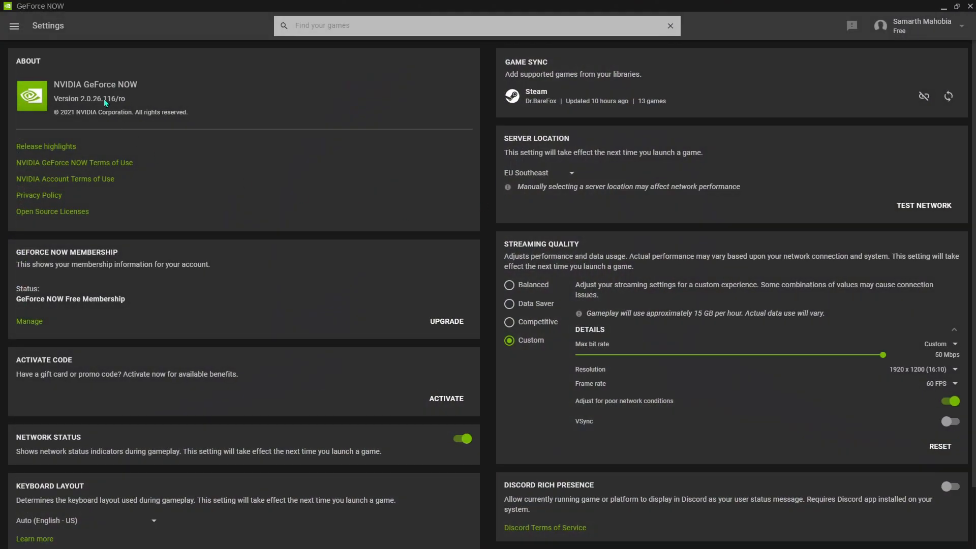
Step: Check GeForce NOW's sections and server list unchanged, then connect NordVPN to Greece #32
click(14, 26)
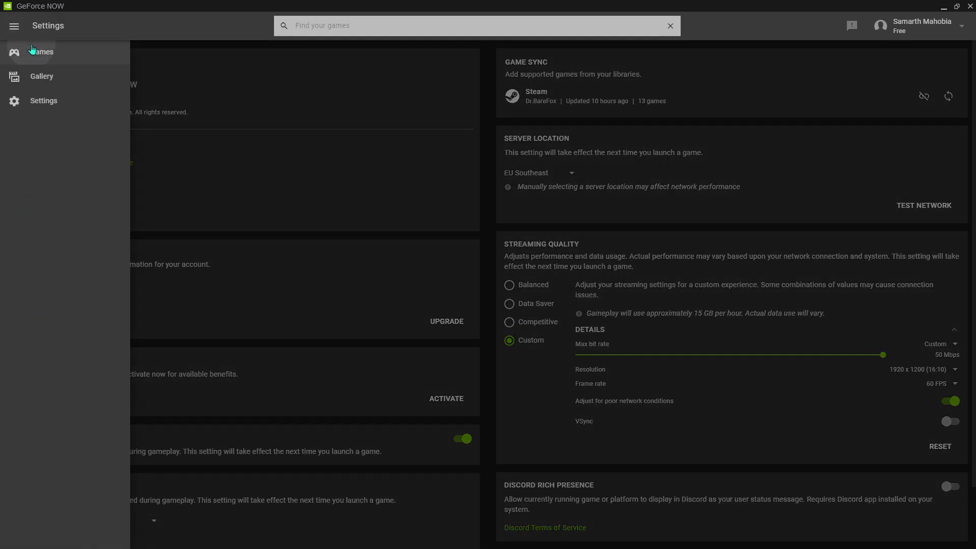
click(36, 52)
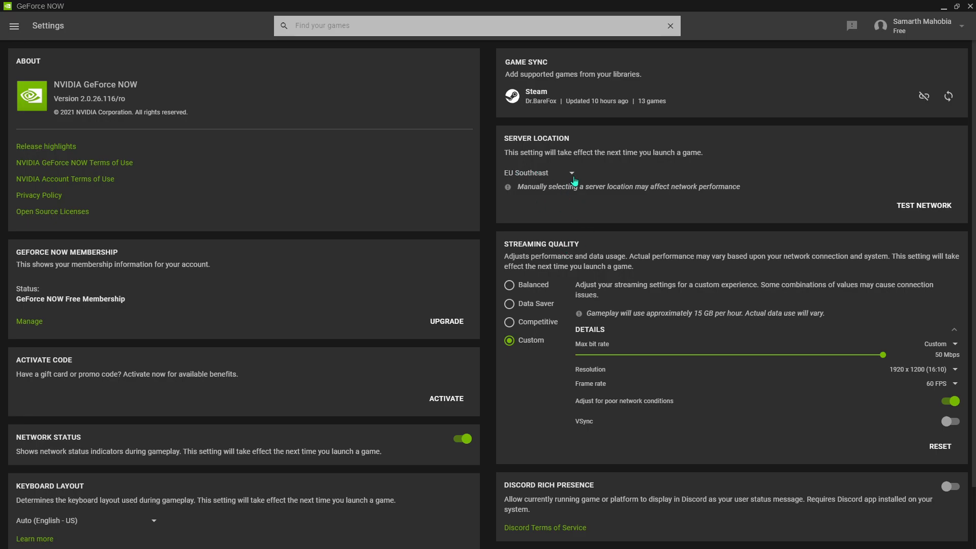
mouse_move(550, 181)
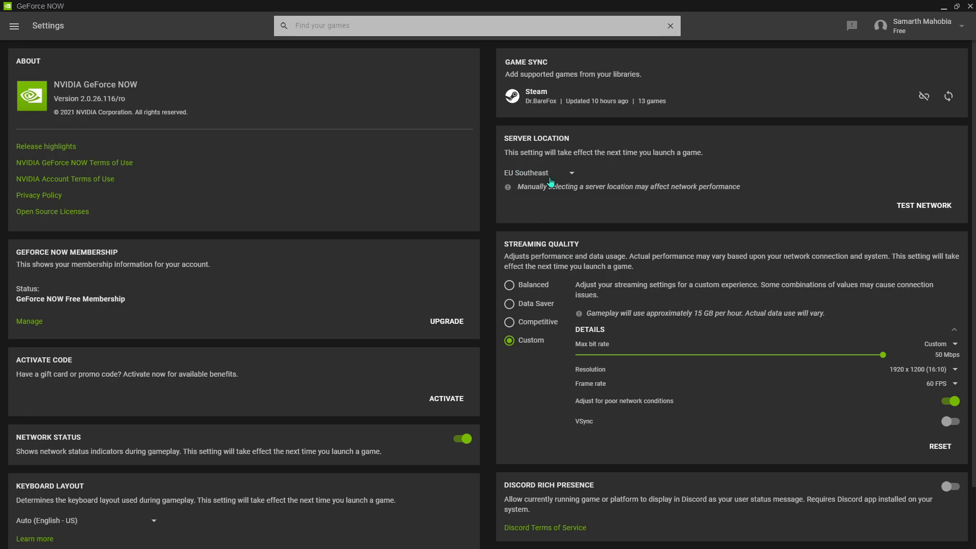
click(546, 173)
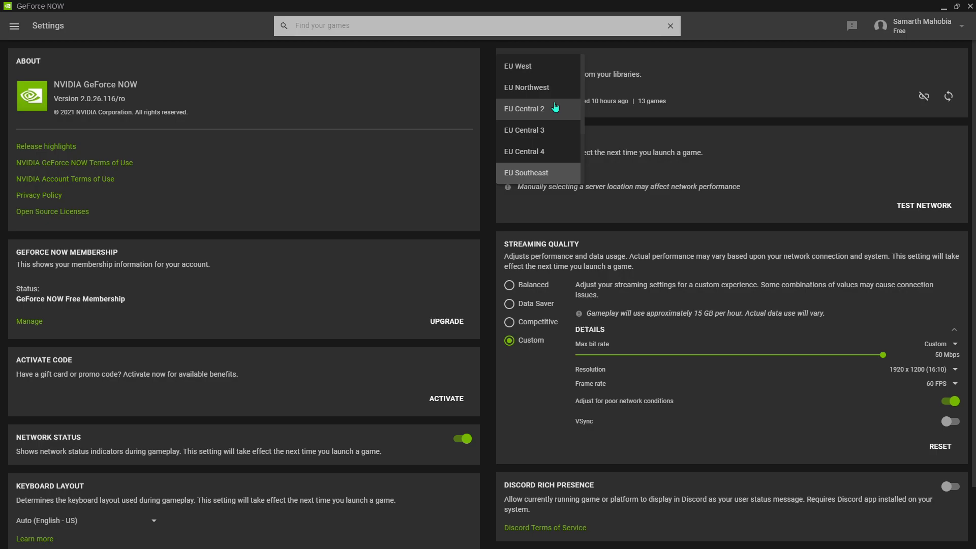
mouse_move(557, 136)
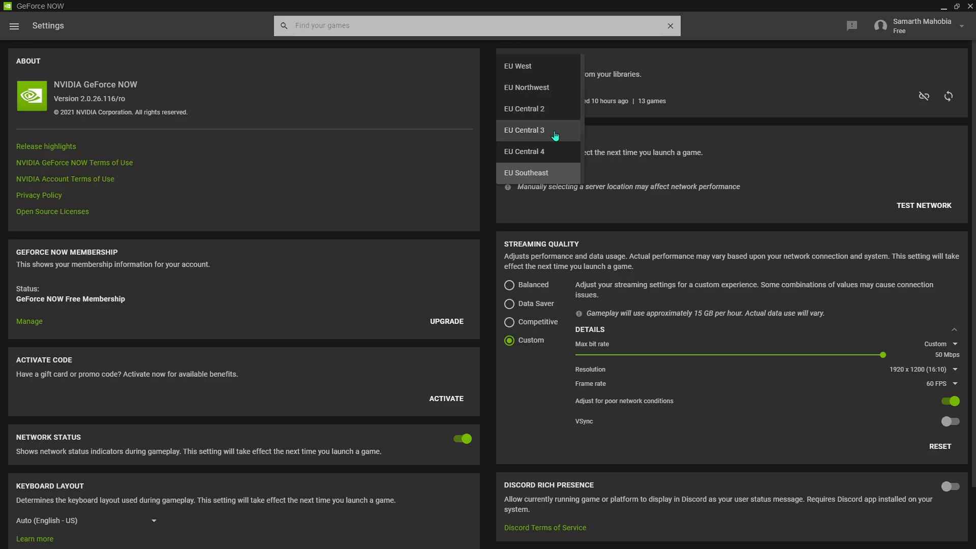
mouse_move(537, 178)
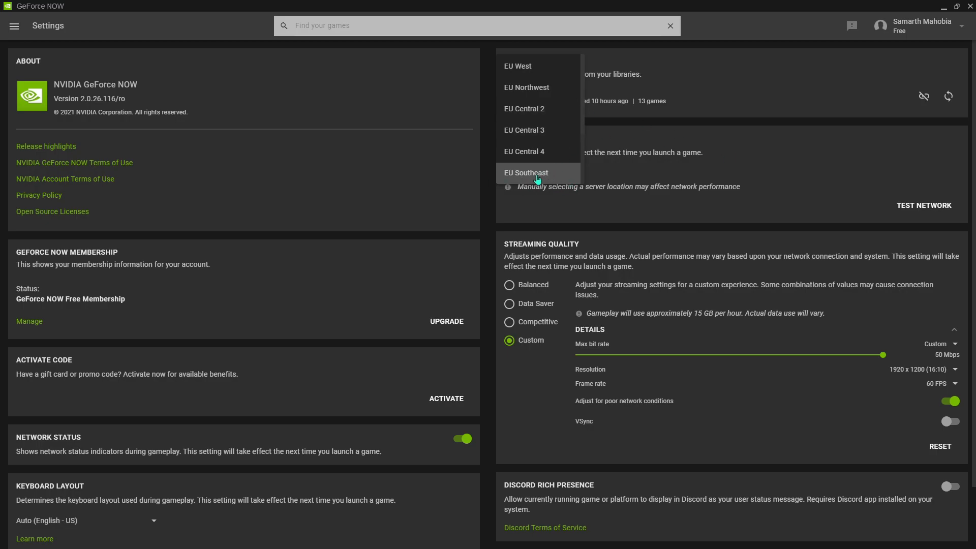
mouse_move(800, 184)
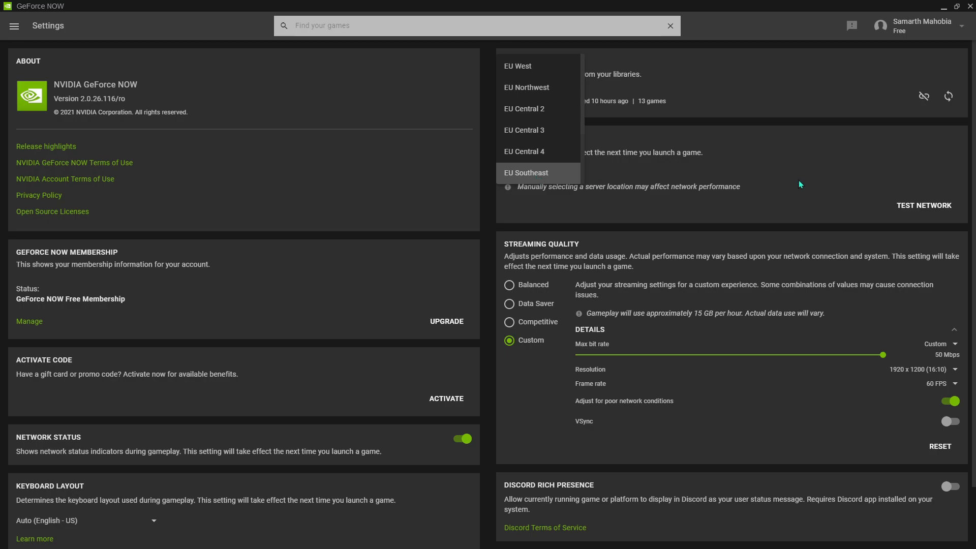
click(526, 173)
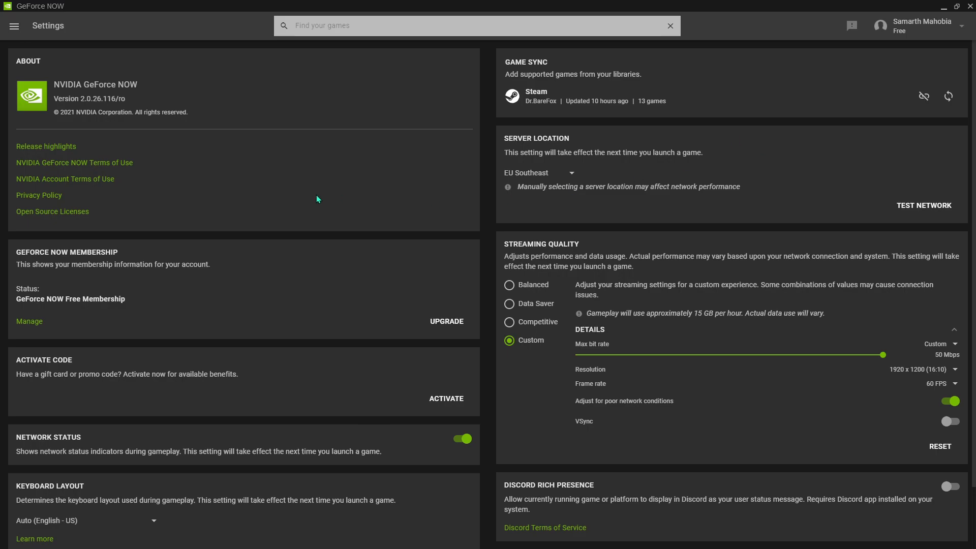
mouse_move(292, 194)
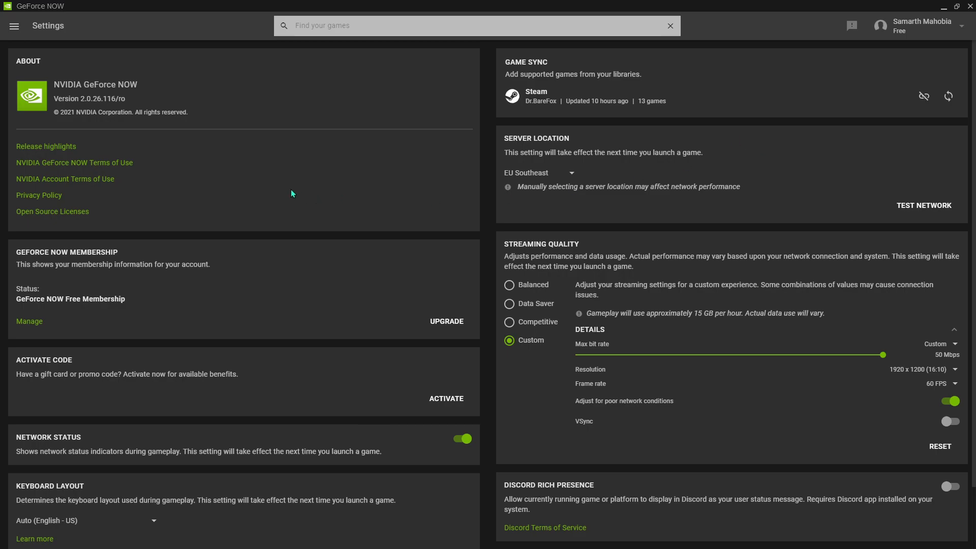
mouse_move(523, 160)
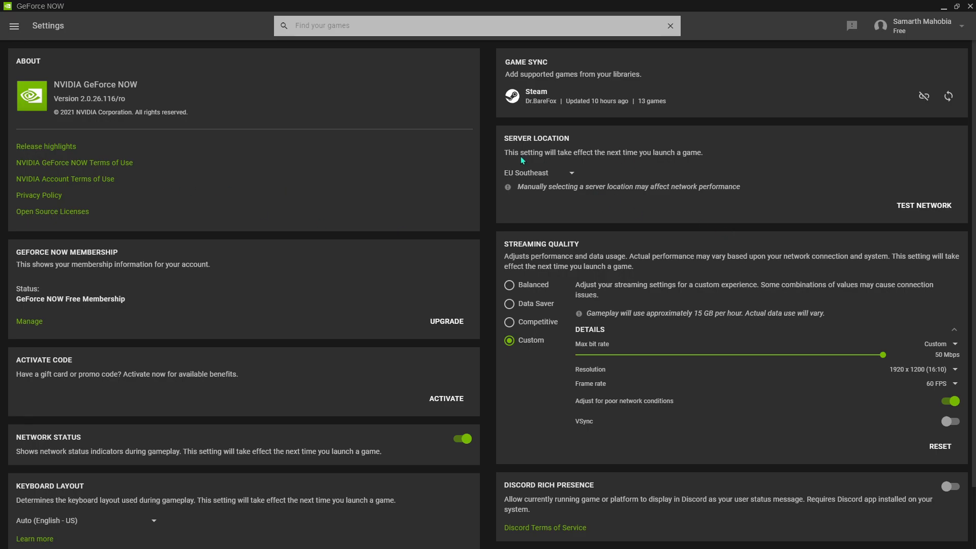
mouse_move(615, 279)
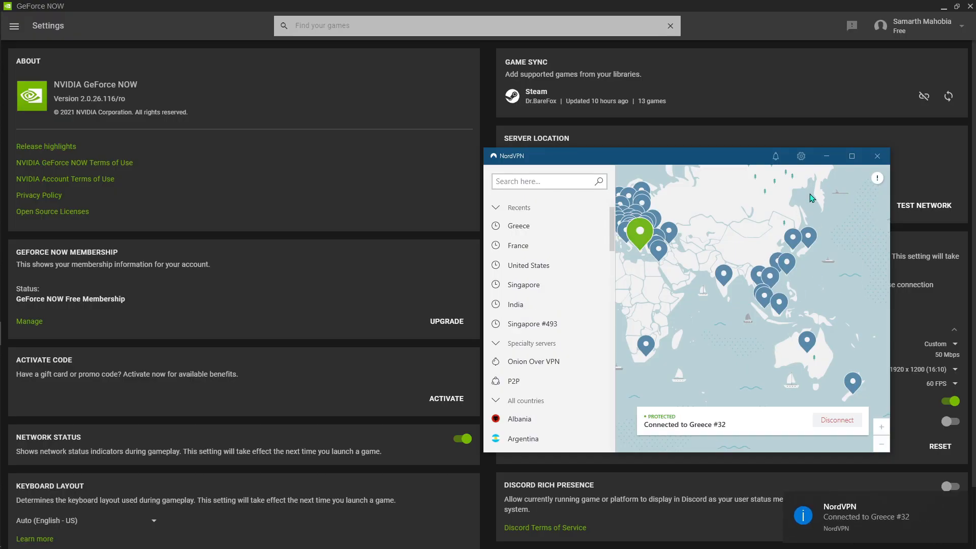
click(877, 156)
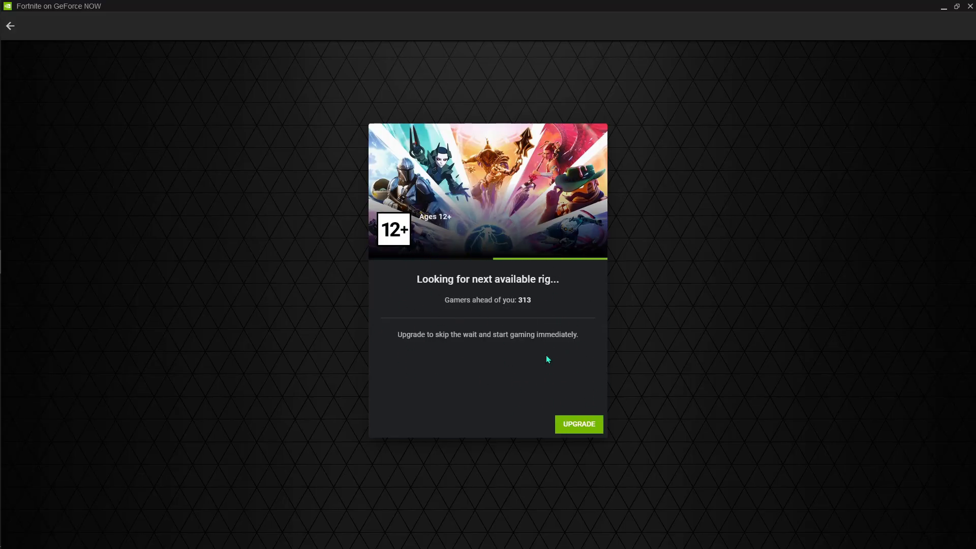
Step: Quit the Fortnite queue with 313 gamers ahead and return to the Games page
click(14, 26)
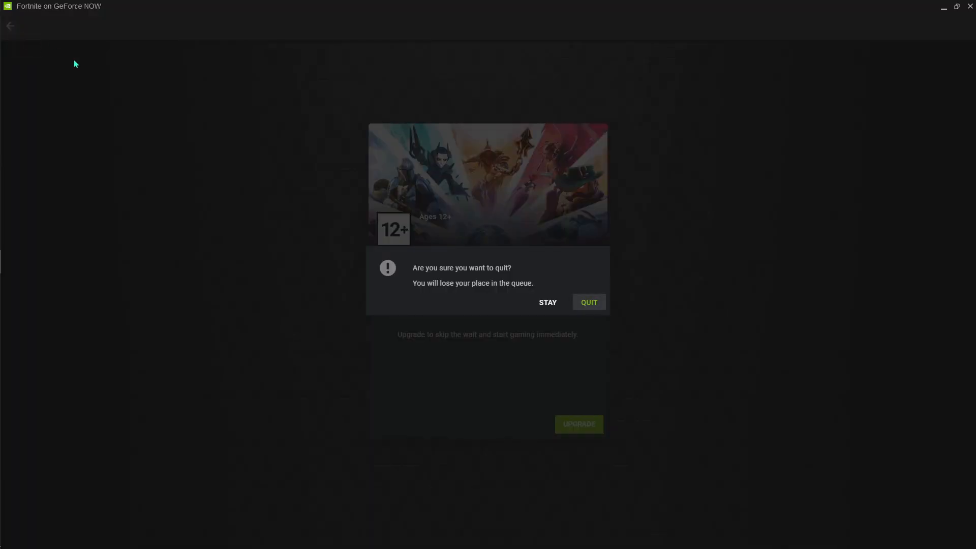
mouse_move(733, 242)
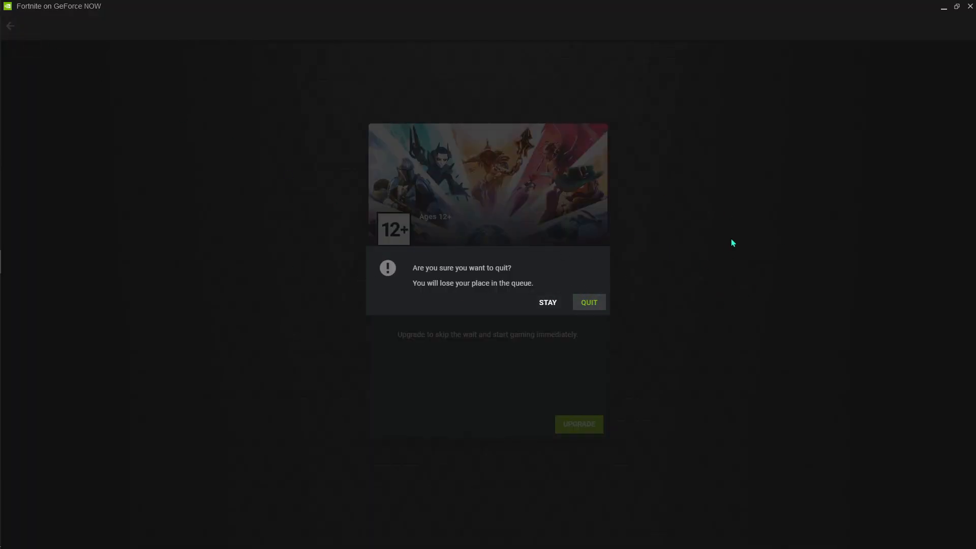
mouse_move(578, 239)
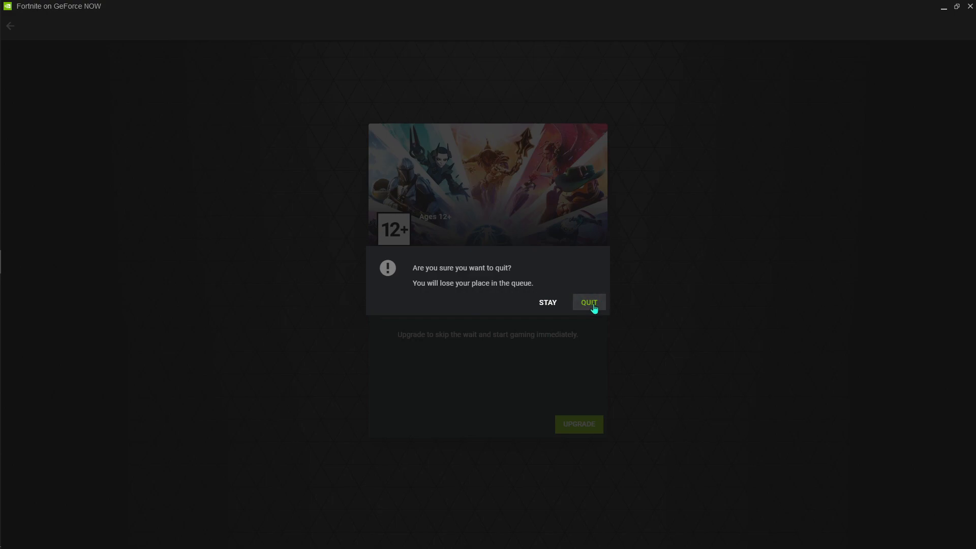
click(589, 303)
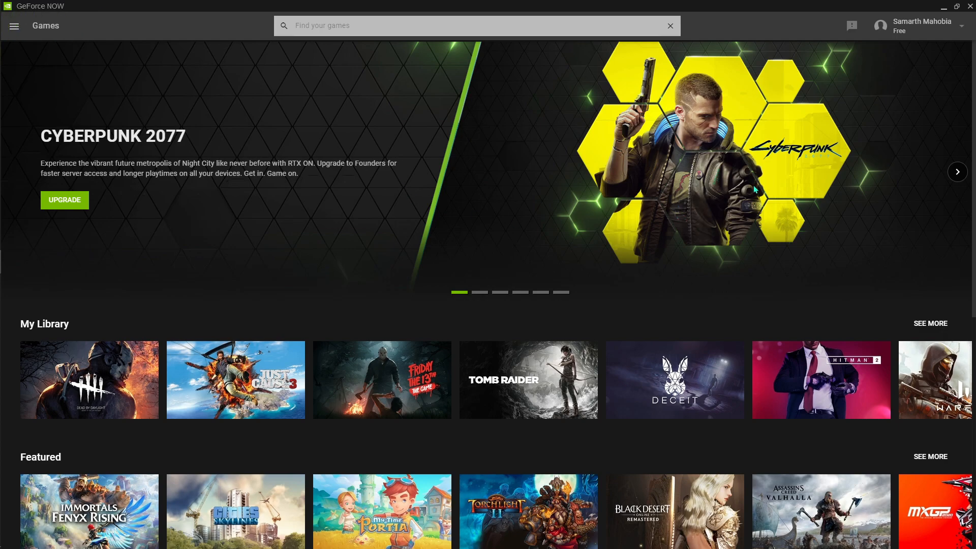
mouse_move(752, 182)
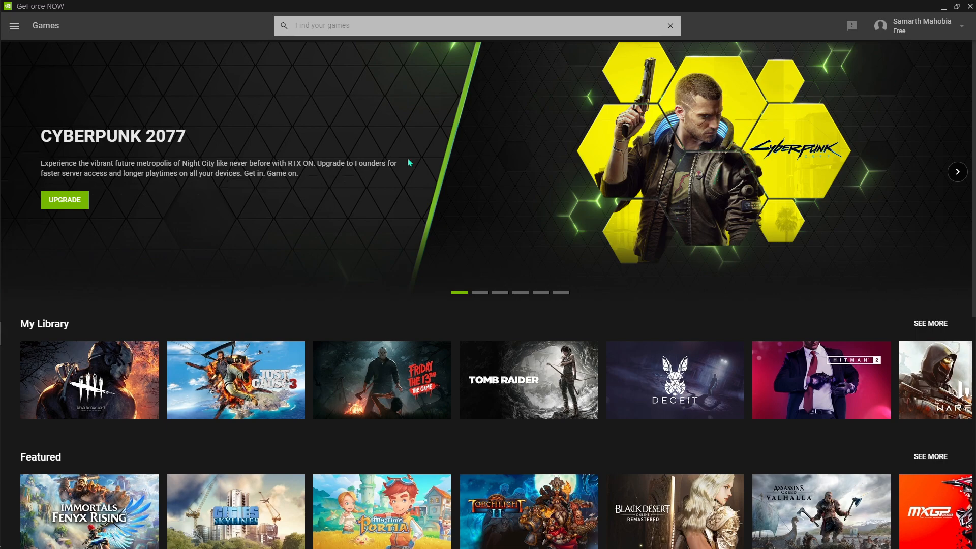
mouse_move(96, 44)
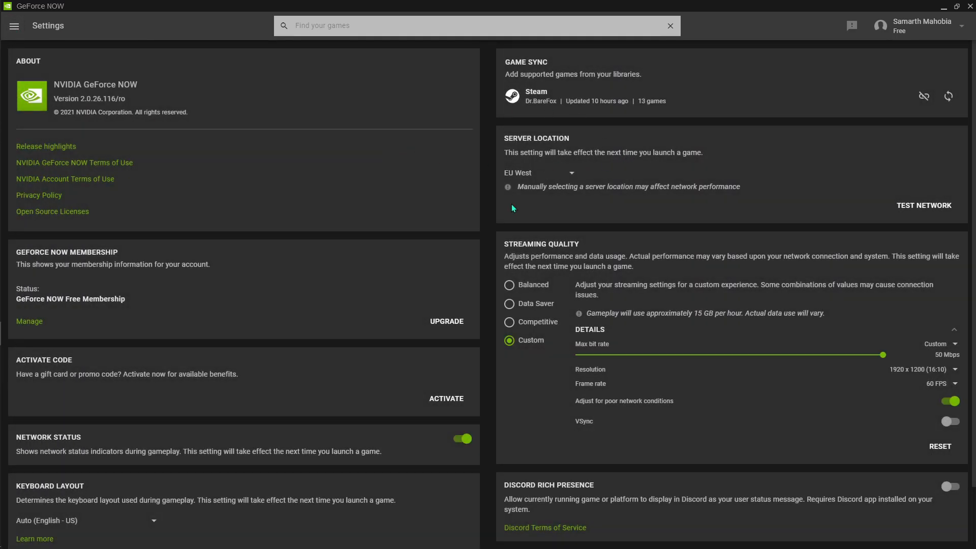
mouse_move(543, 150)
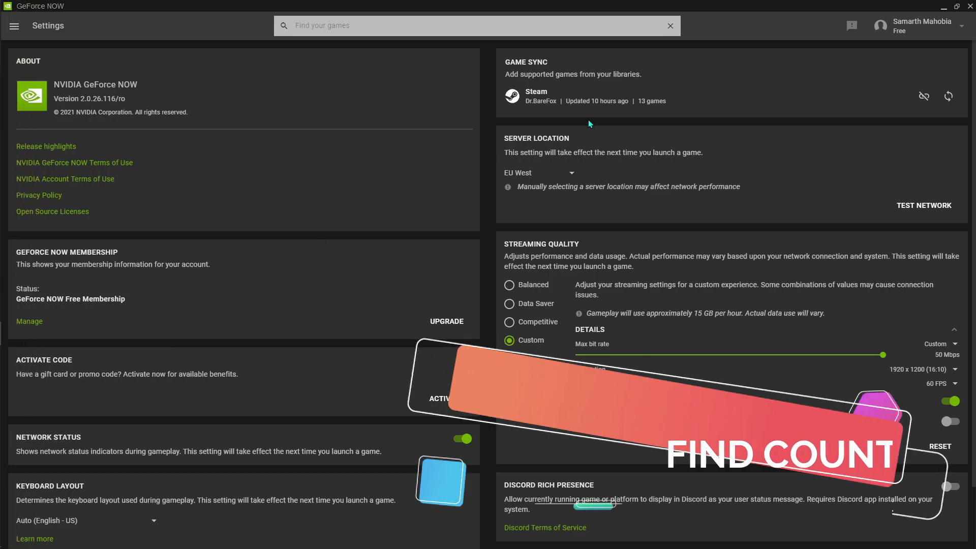
Step: Open the Server Location list on the settings page, now showing EU West
click(538, 173)
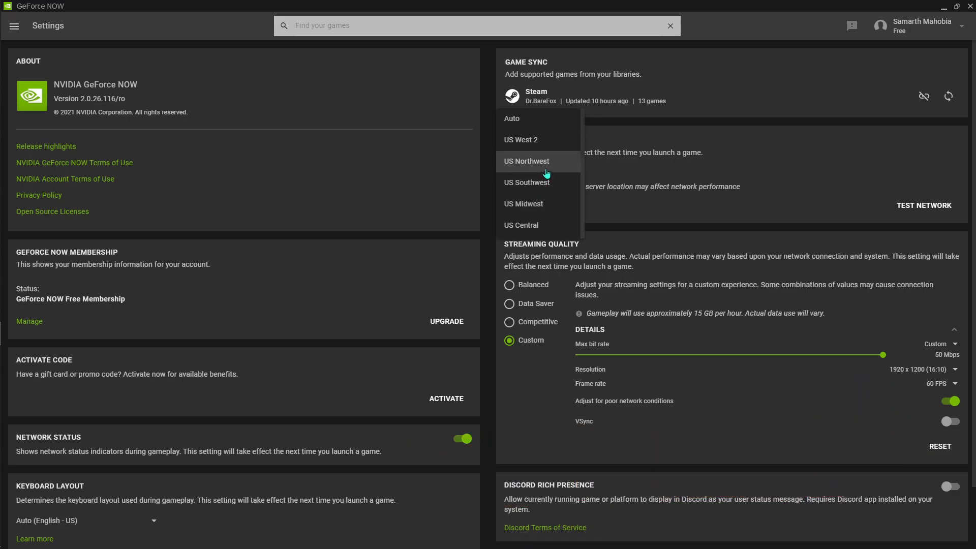
mouse_move(573, 136)
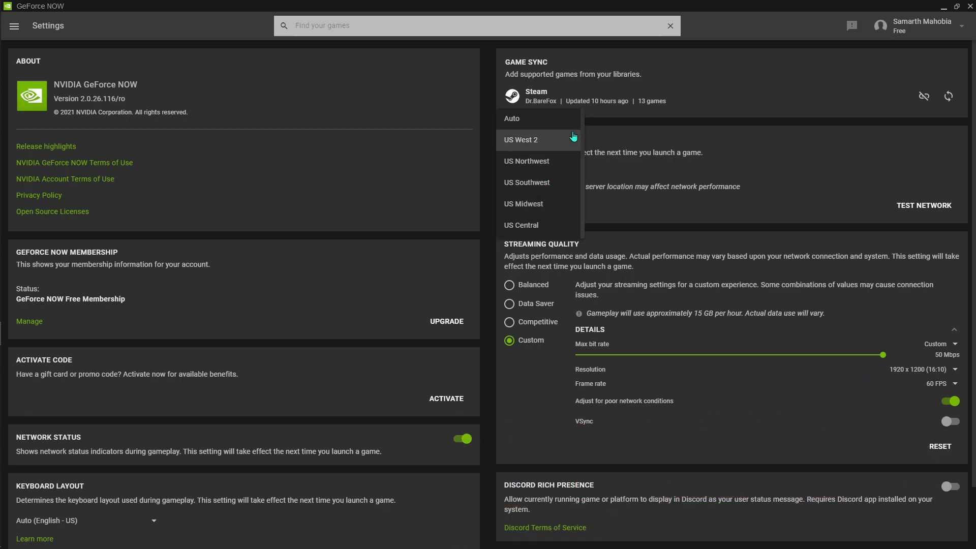
mouse_move(543, 164)
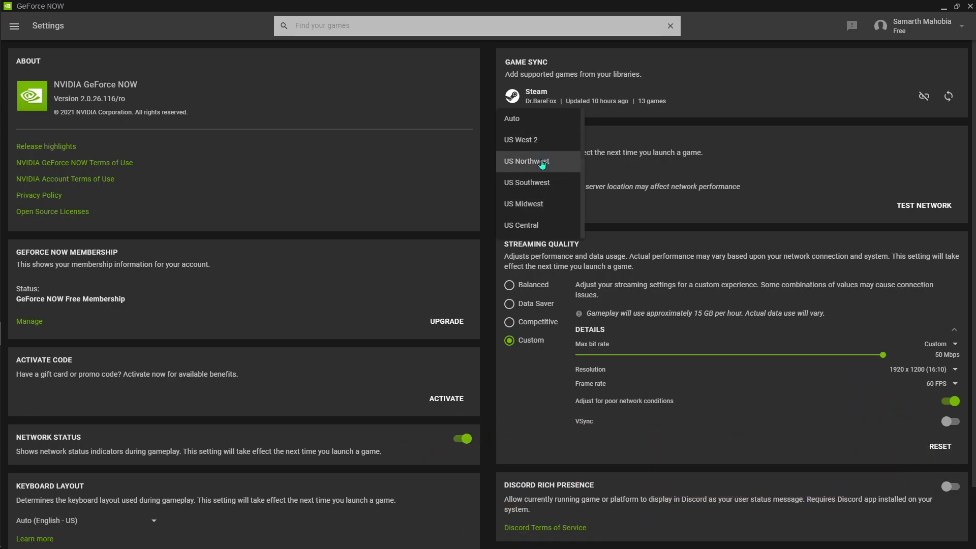
mouse_move(554, 155)
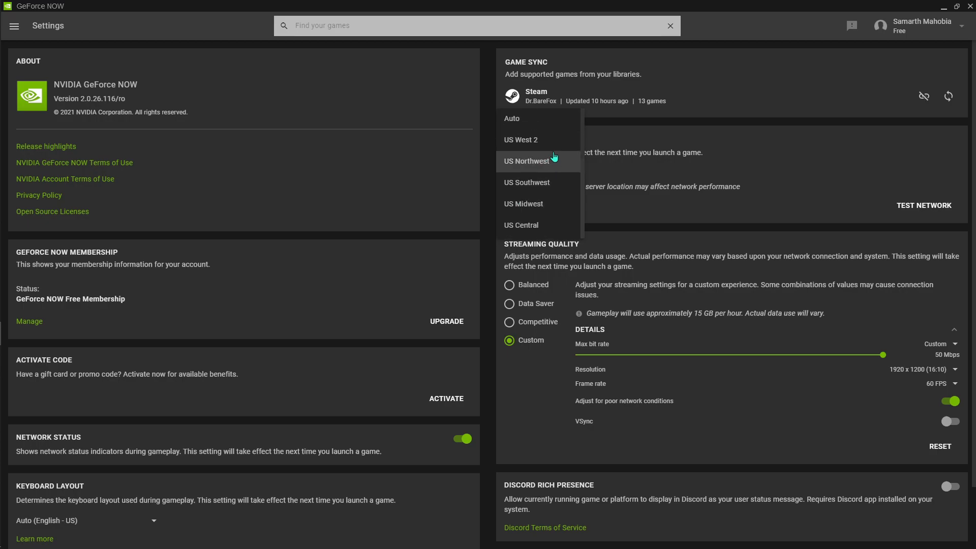
mouse_move(540, 145)
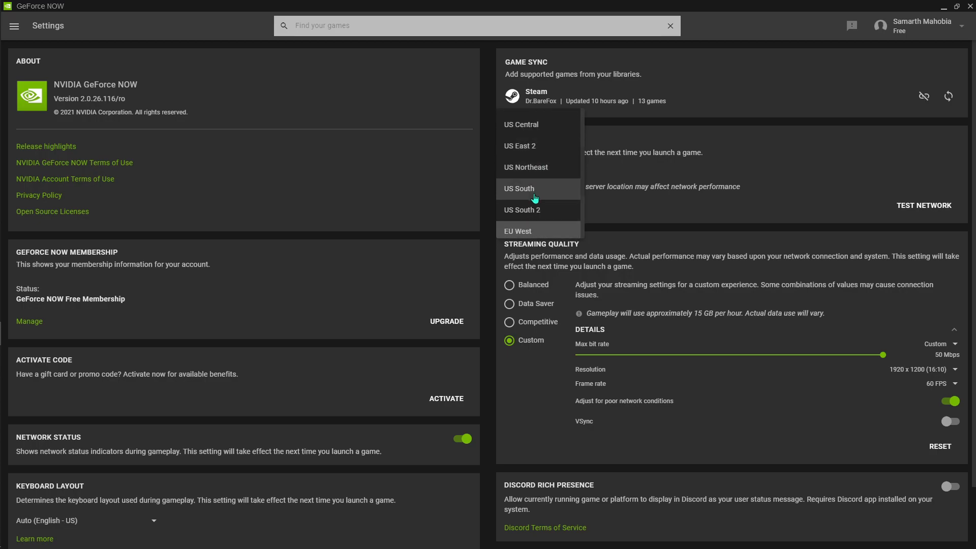
mouse_move(545, 176)
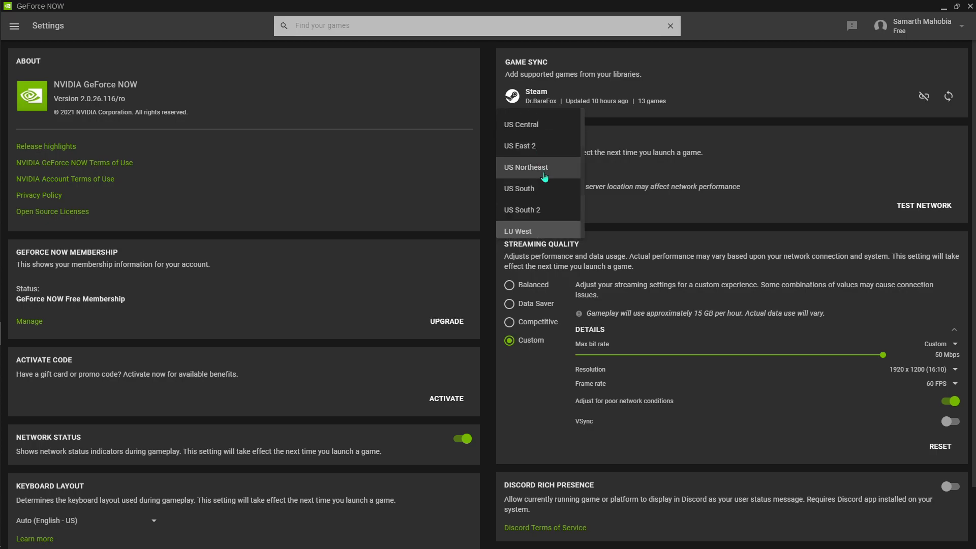
Step: Select US Northeast as server location and the Competitive streaming quality preset
click(525, 167)
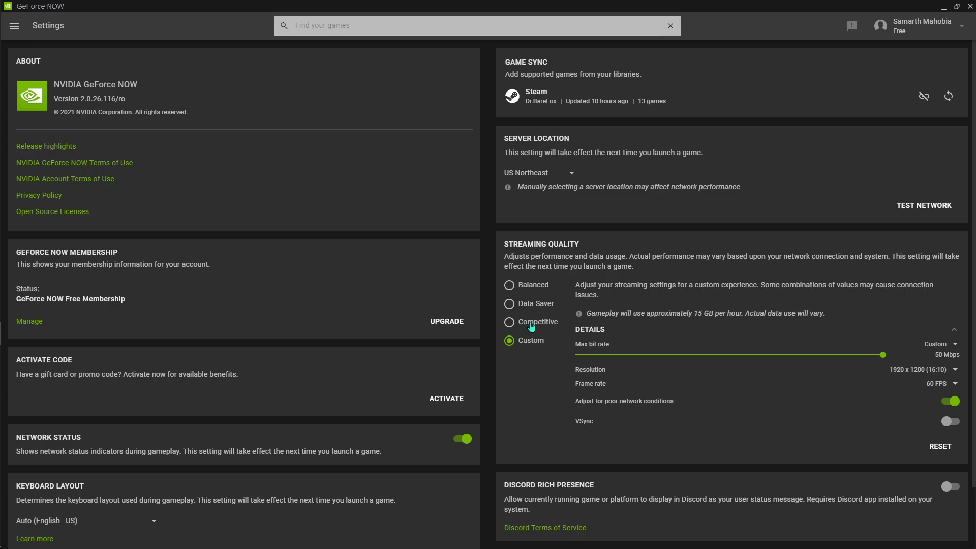
click(509, 322)
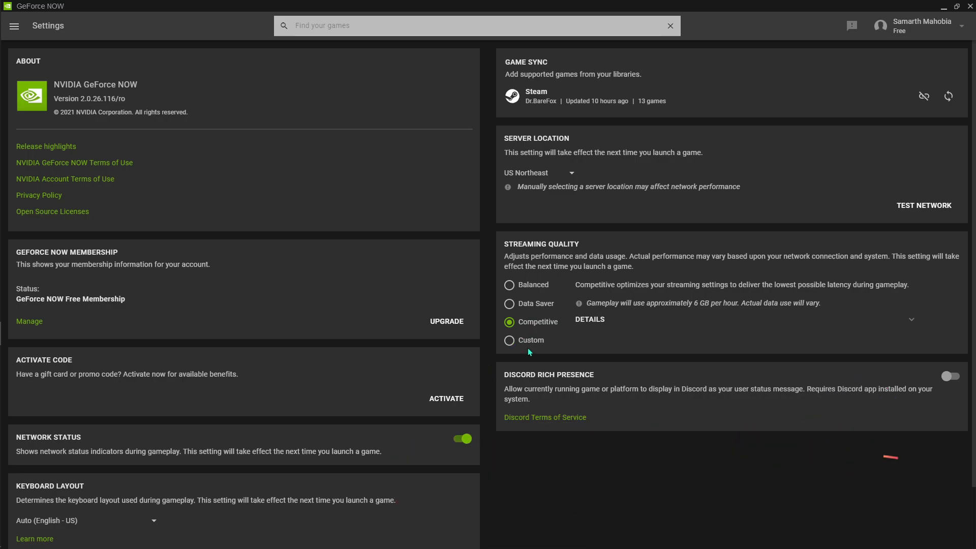
mouse_move(342, 234)
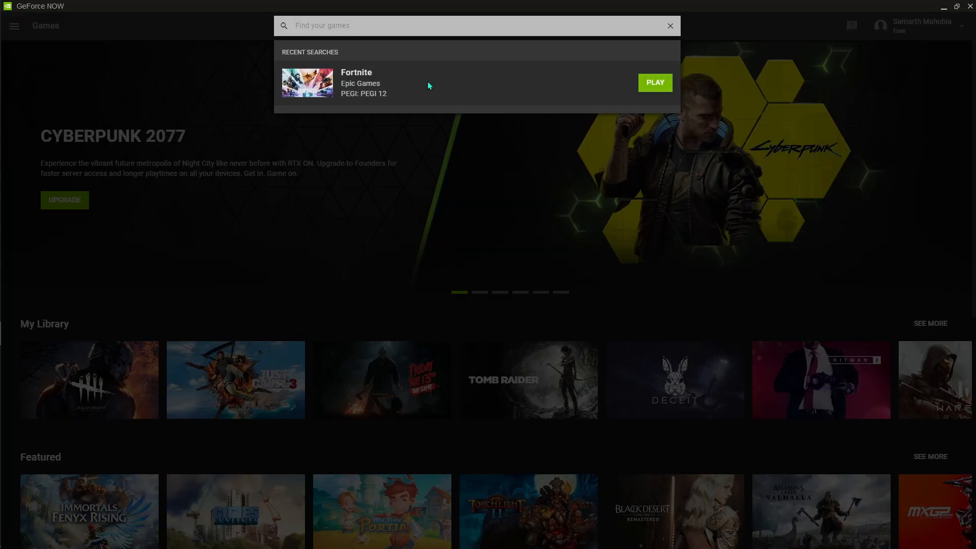
Step: Launch Fortnite past the network warning into a 193-gamer queue, then quit it
click(656, 83)
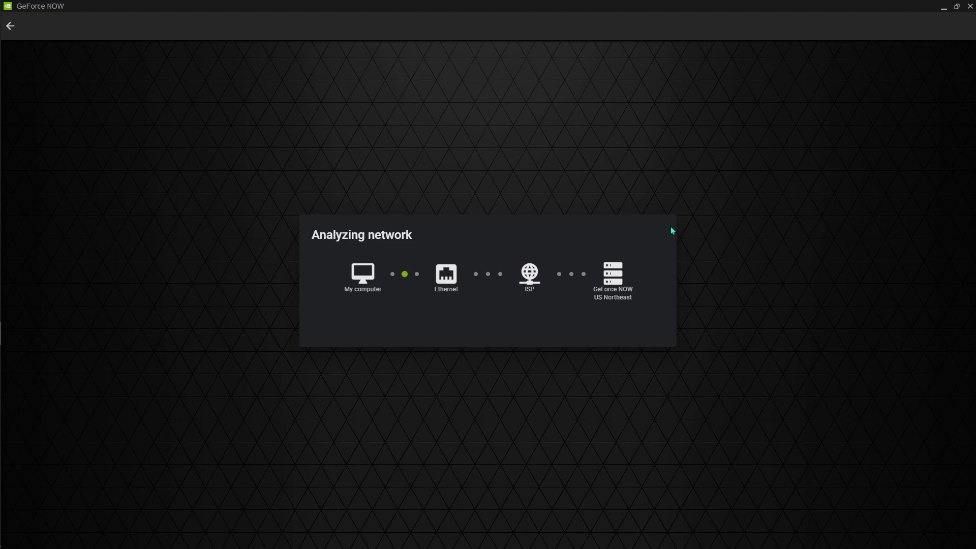
mouse_move(674, 211)
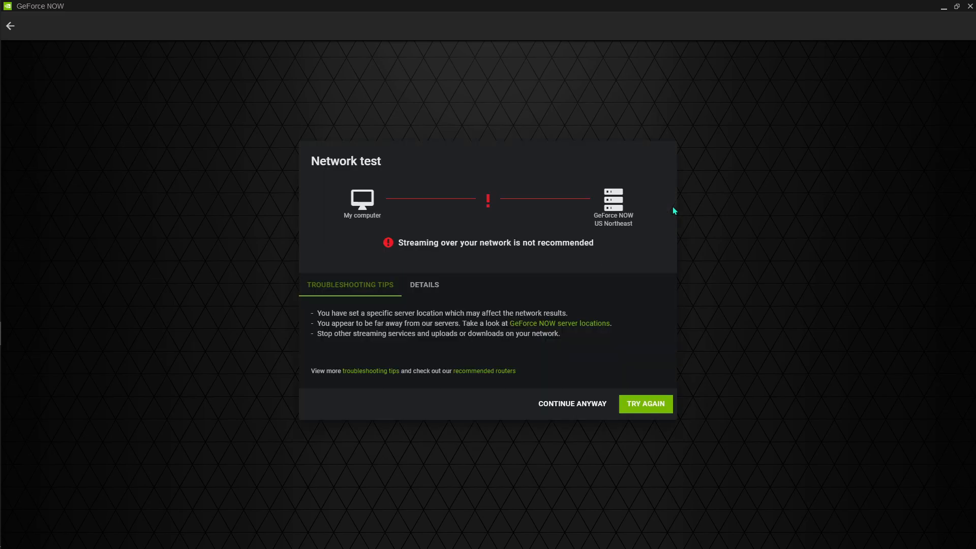
click(572, 403)
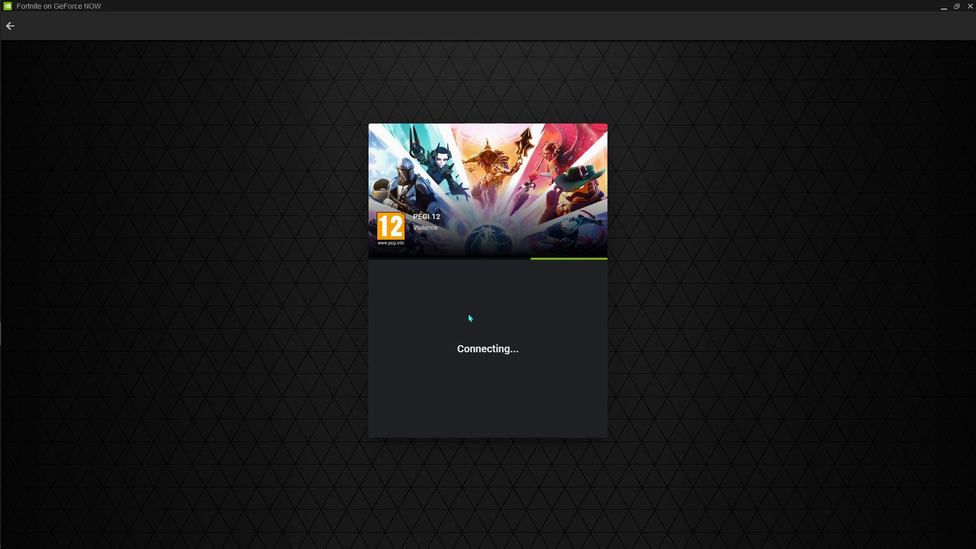
mouse_move(470, 293)
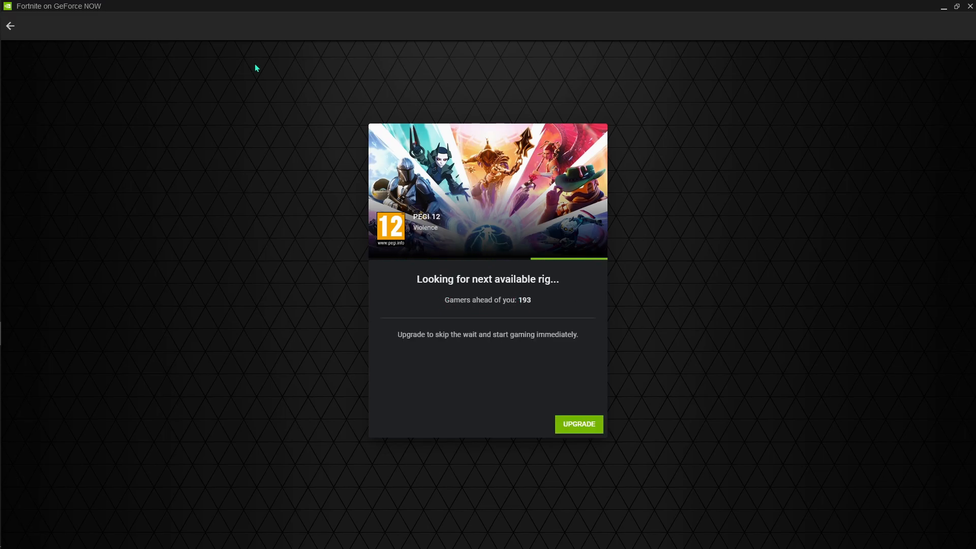
click(12, 25)
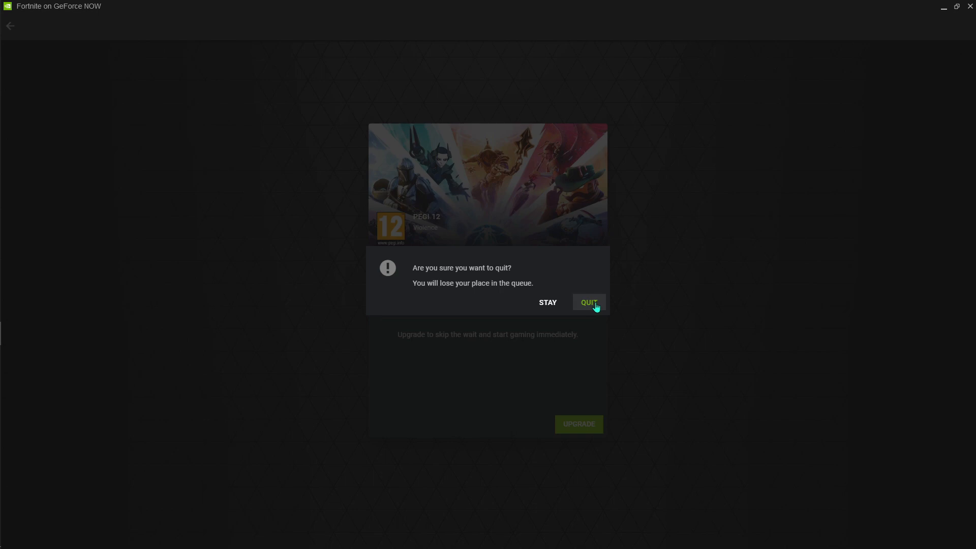
mouse_move(442, 208)
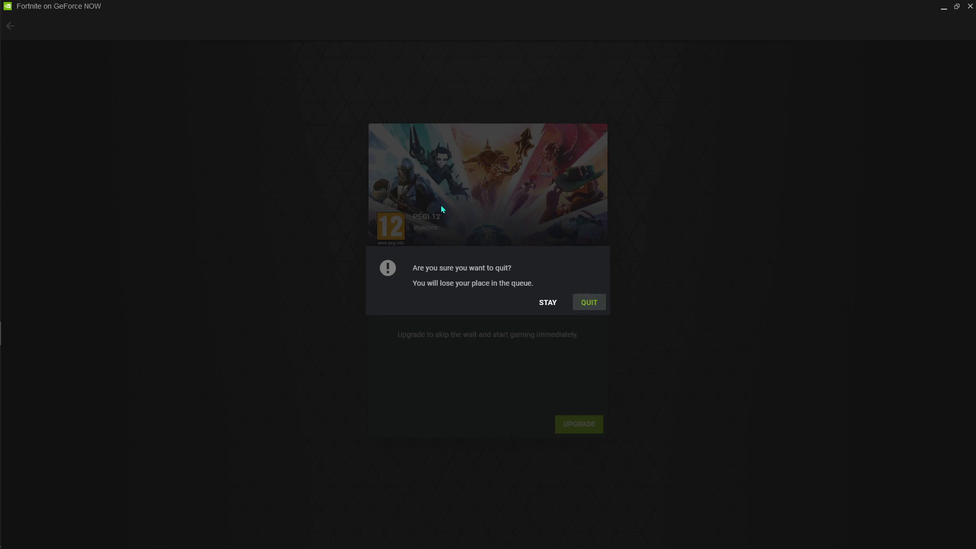
click(588, 302)
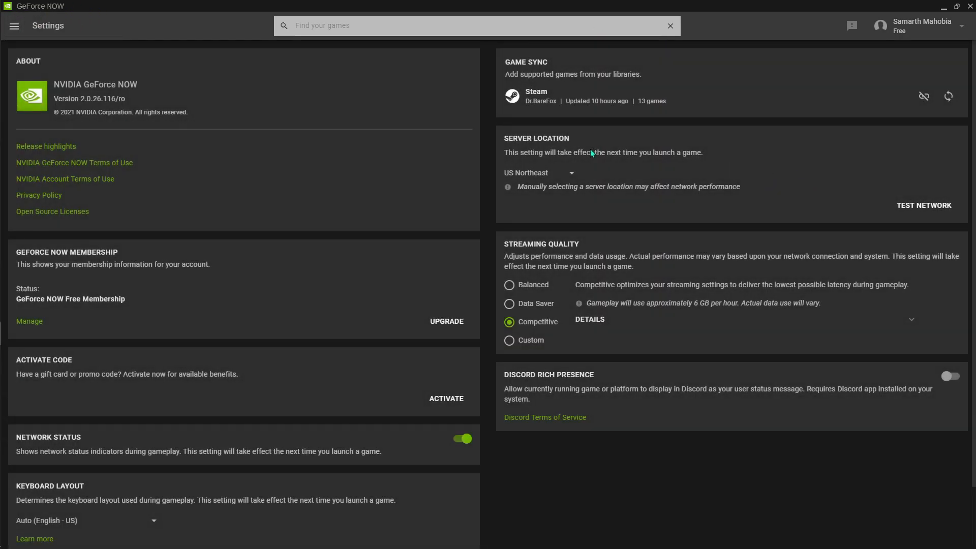
Step: Pick US West 2 as server location, getting Fortnite queued with 19 gamers ahead
click(541, 172)
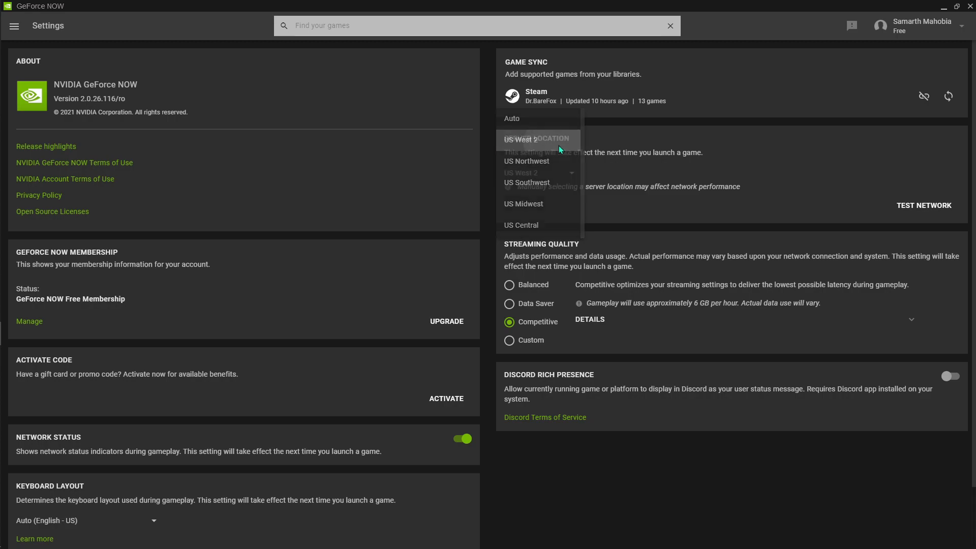
click(521, 139)
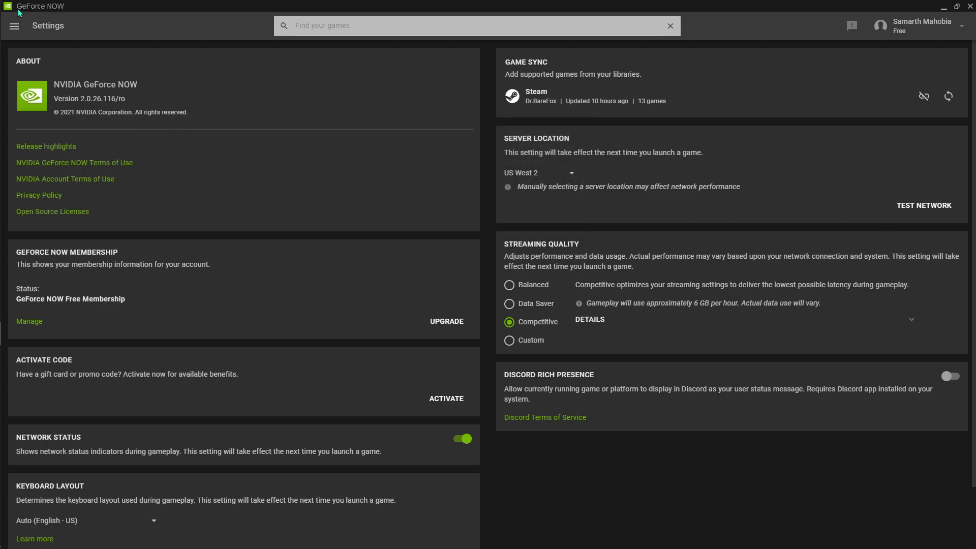
click(924, 206)
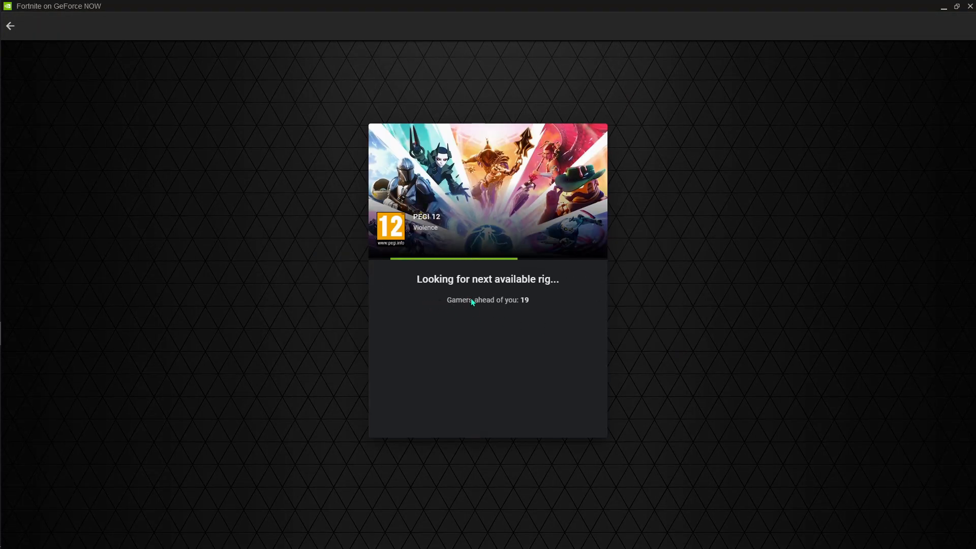
mouse_move(572, 332)
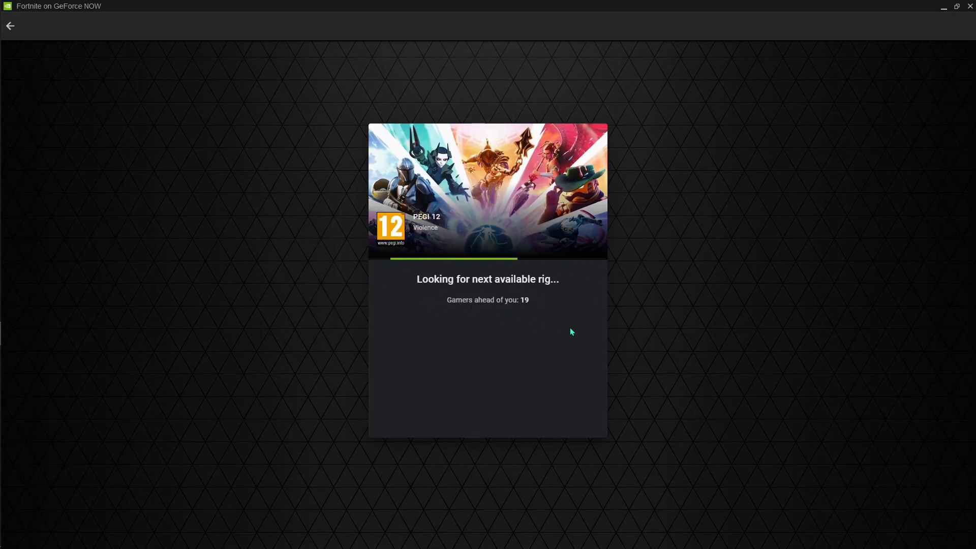